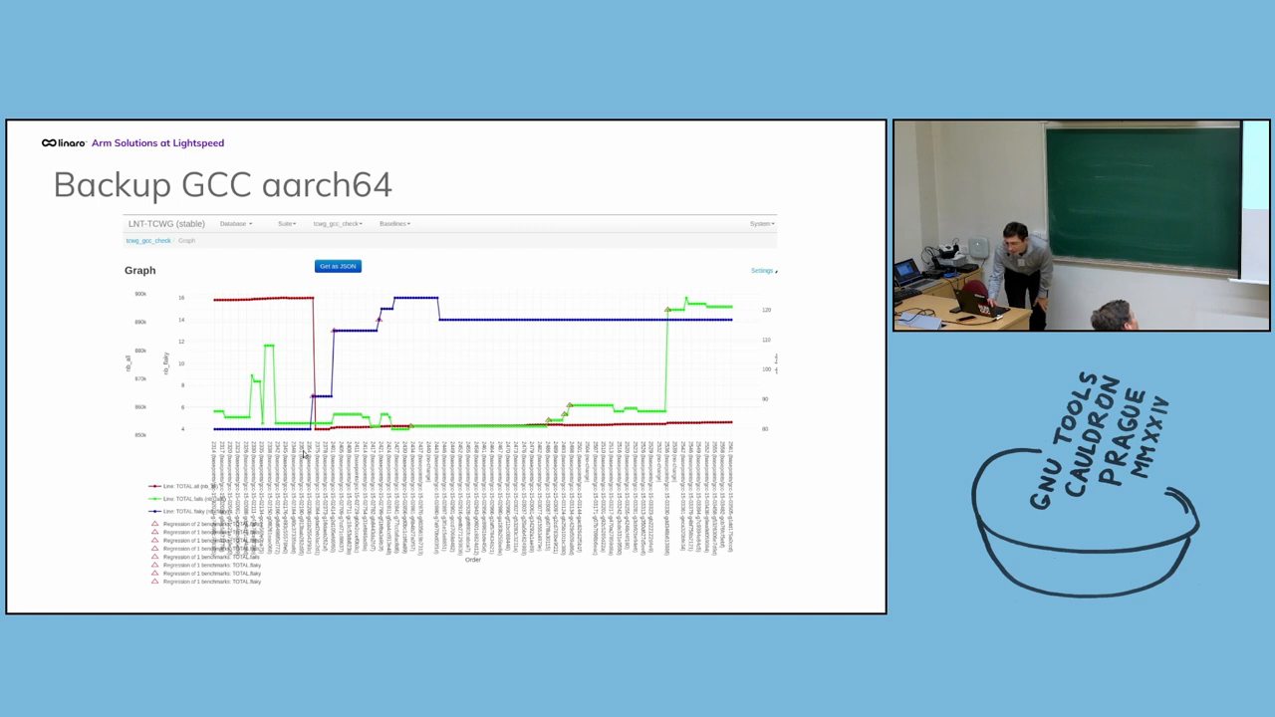
mouse_move(279, 365)
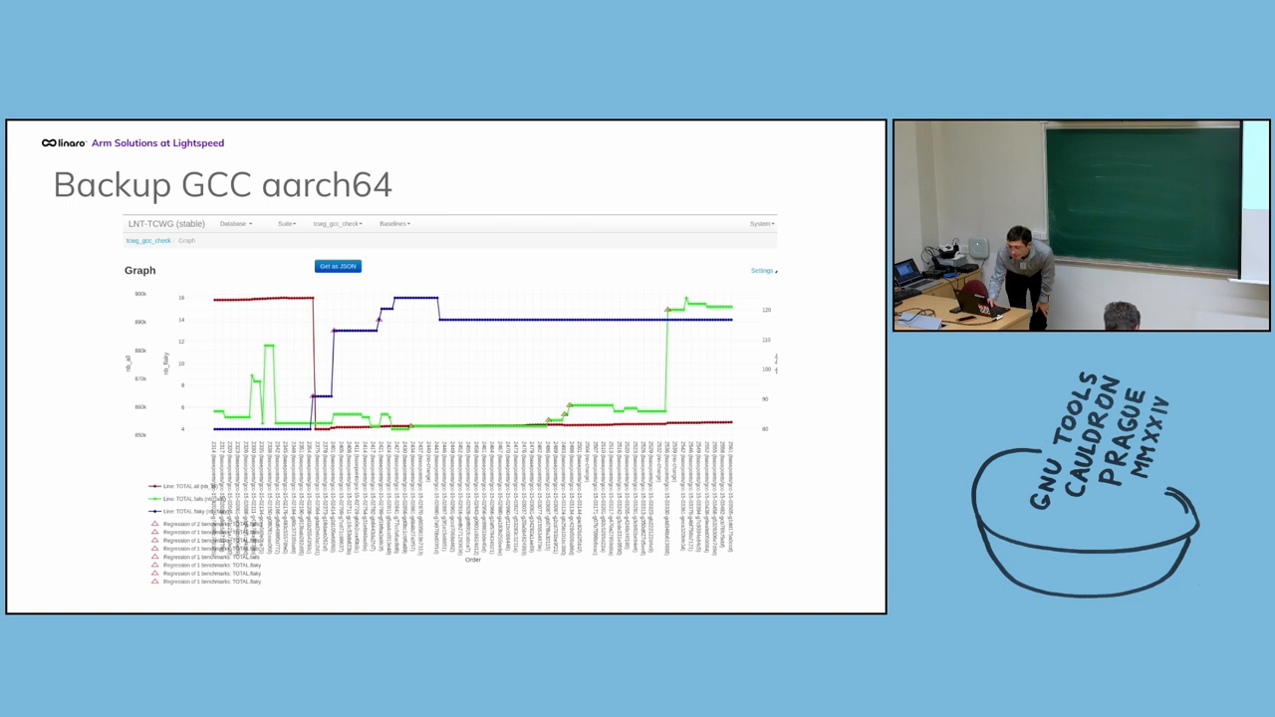
mouse_move(279, 362)
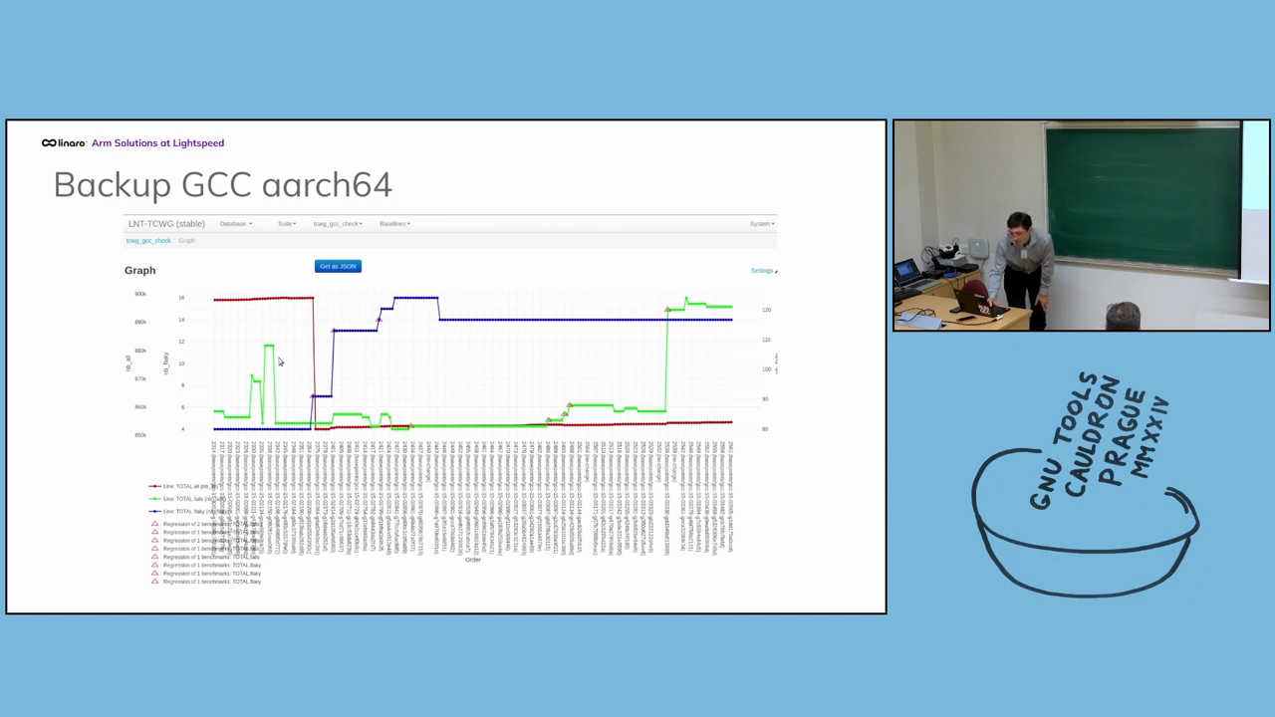